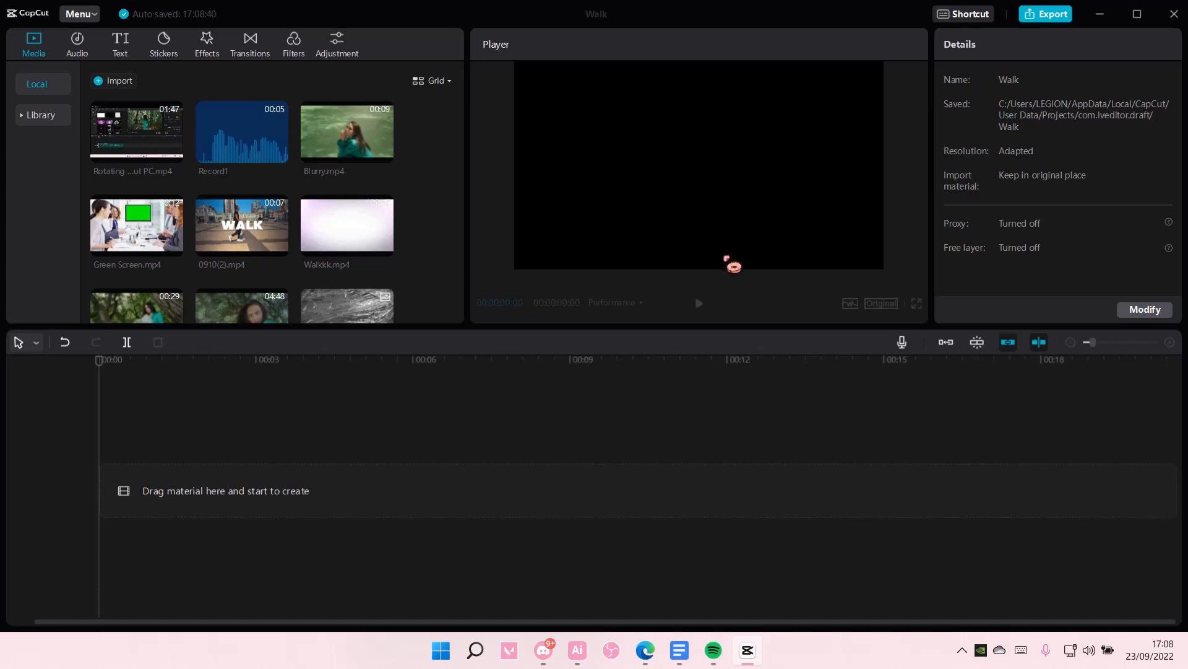
mouse_move(451, 325)
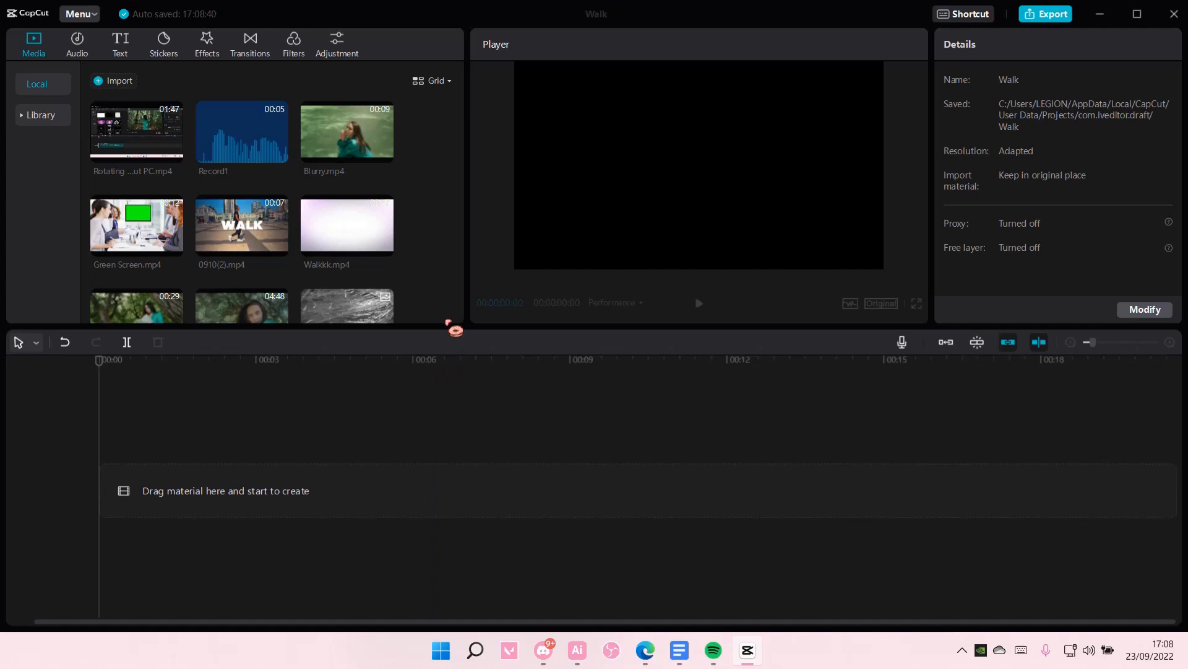
mouse_move(318, 268)
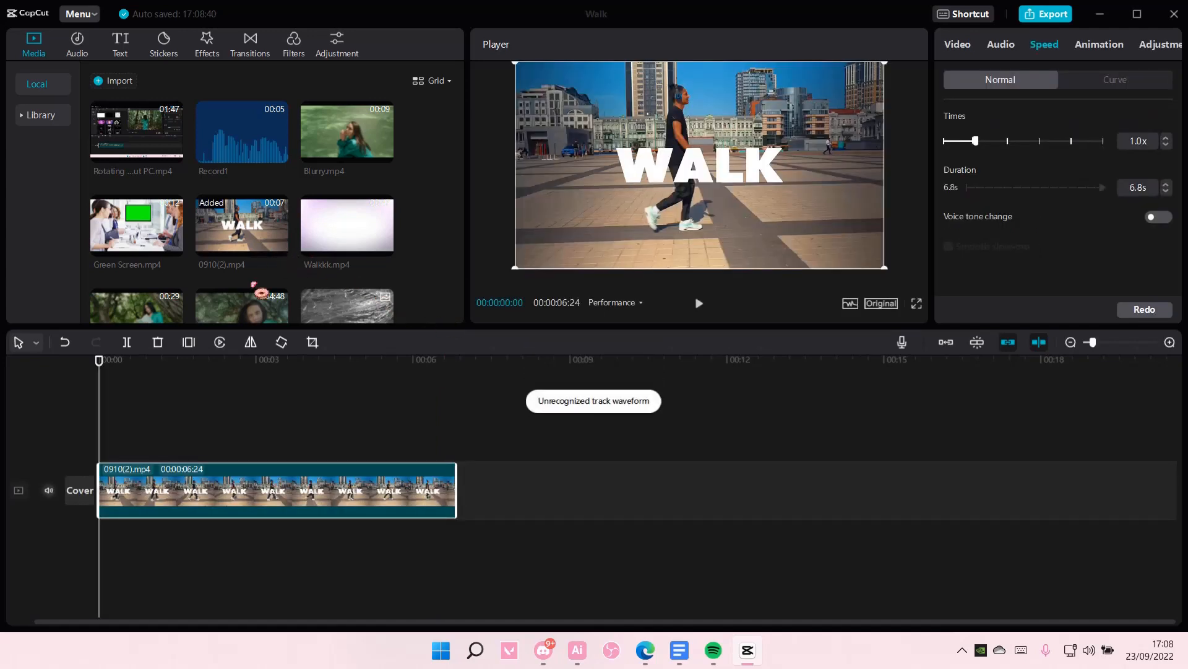
Switch the WALK track's original sound off and then back on via its speaker toggle
click(263, 359)
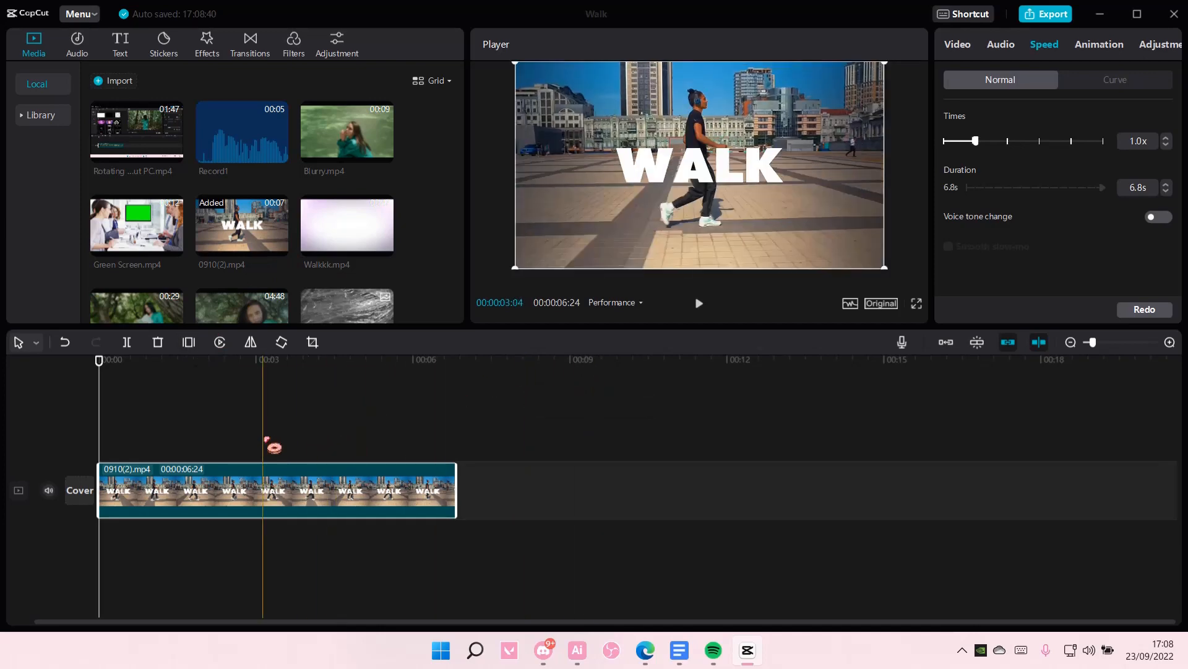
click(48, 491)
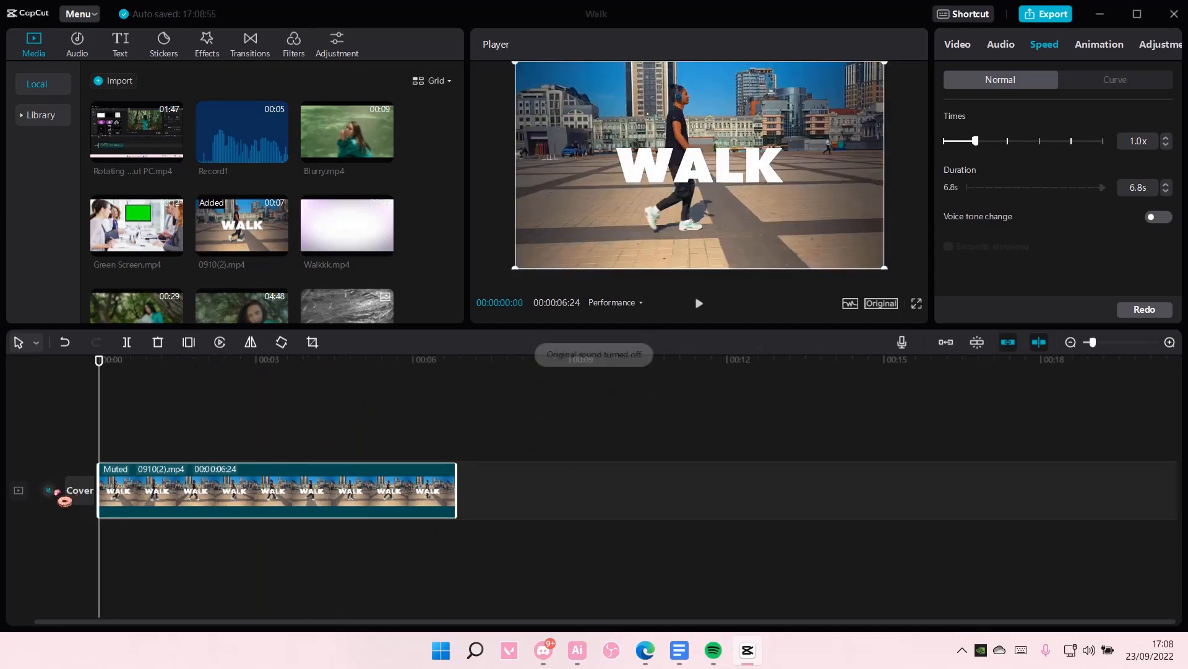
click(48, 490)
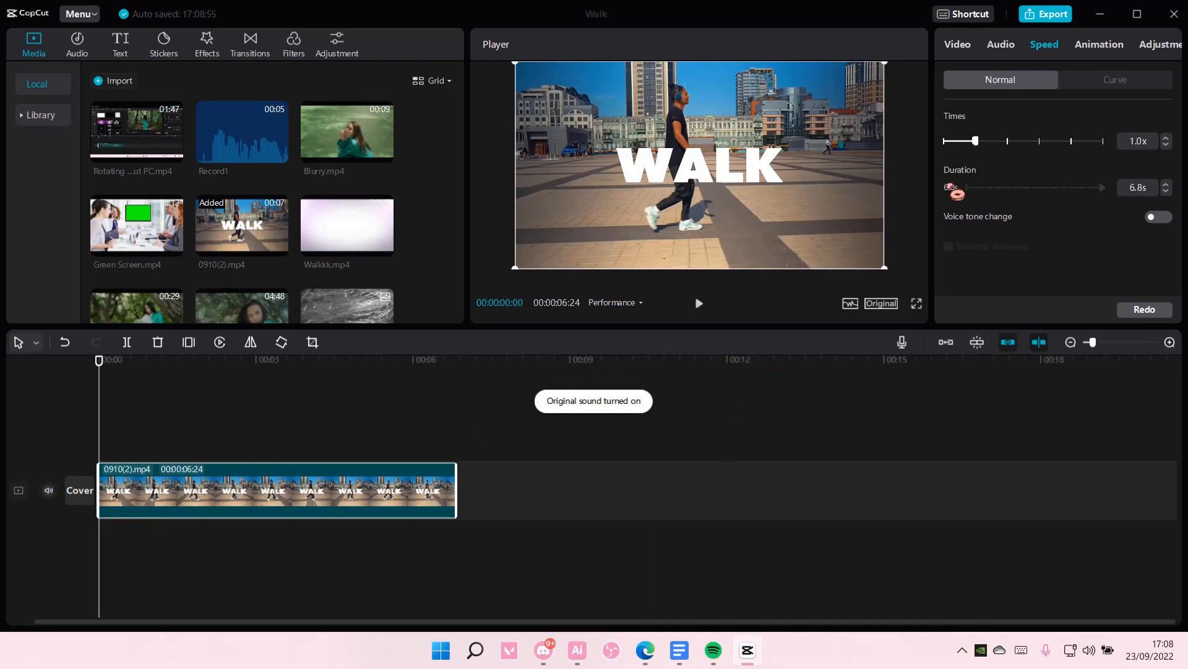
Select the WALK clip and bring its Volume down to -∞ dB in the Audio settings
click(1000, 45)
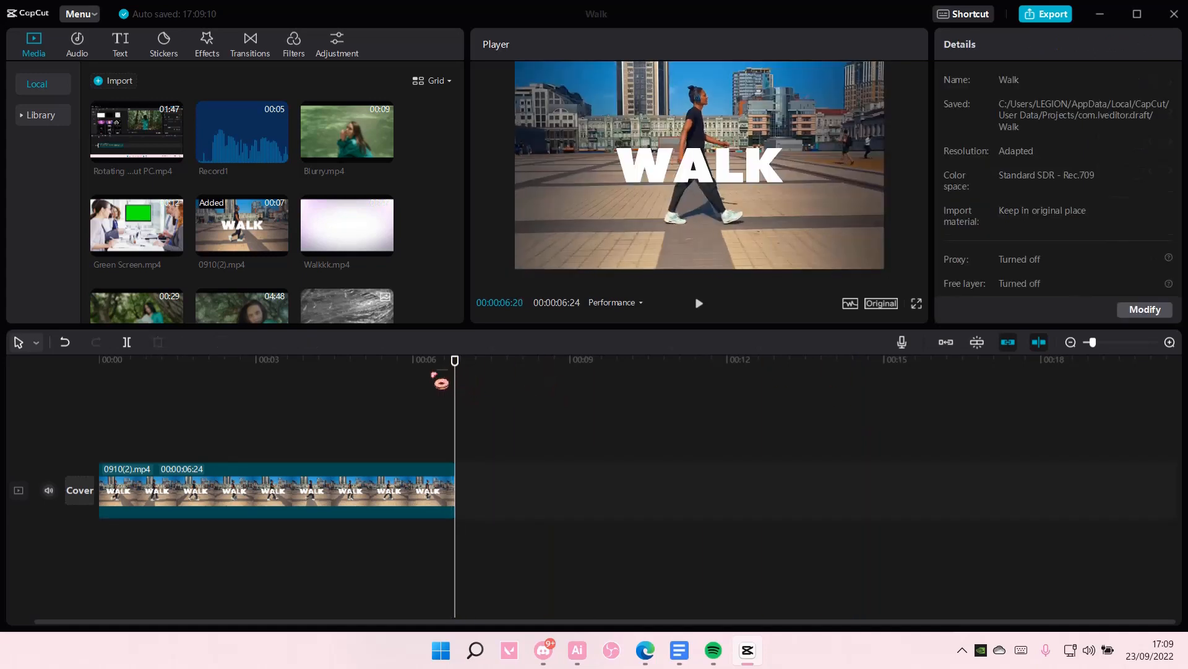
click(265, 489)
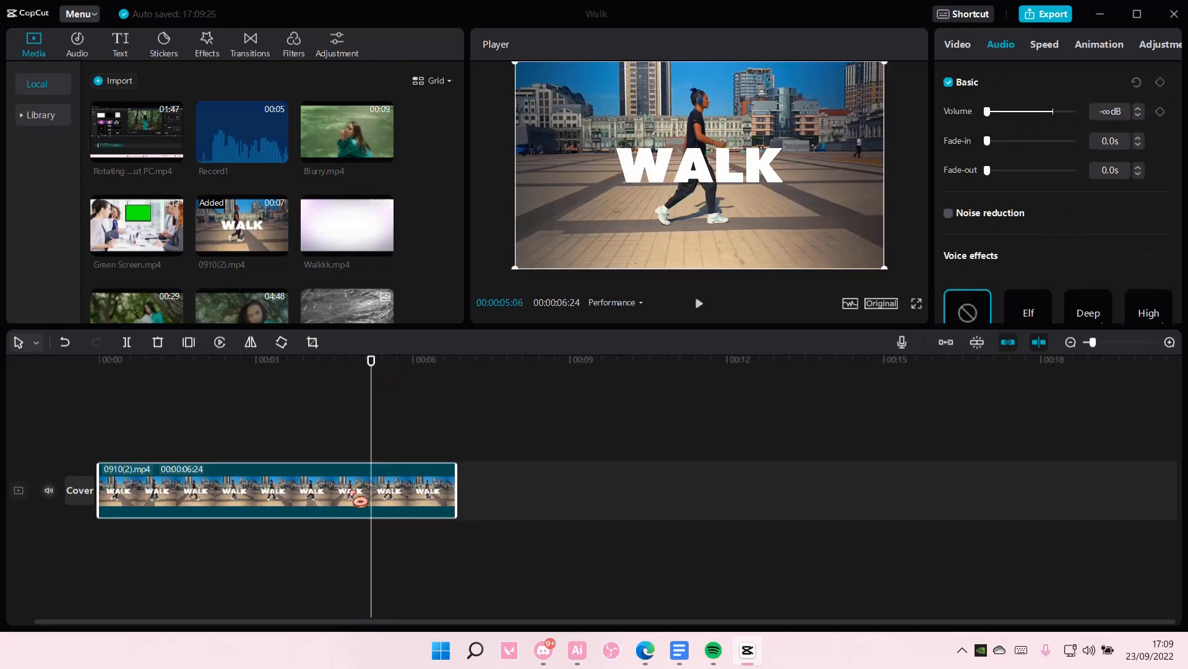
scroll(down, 3)
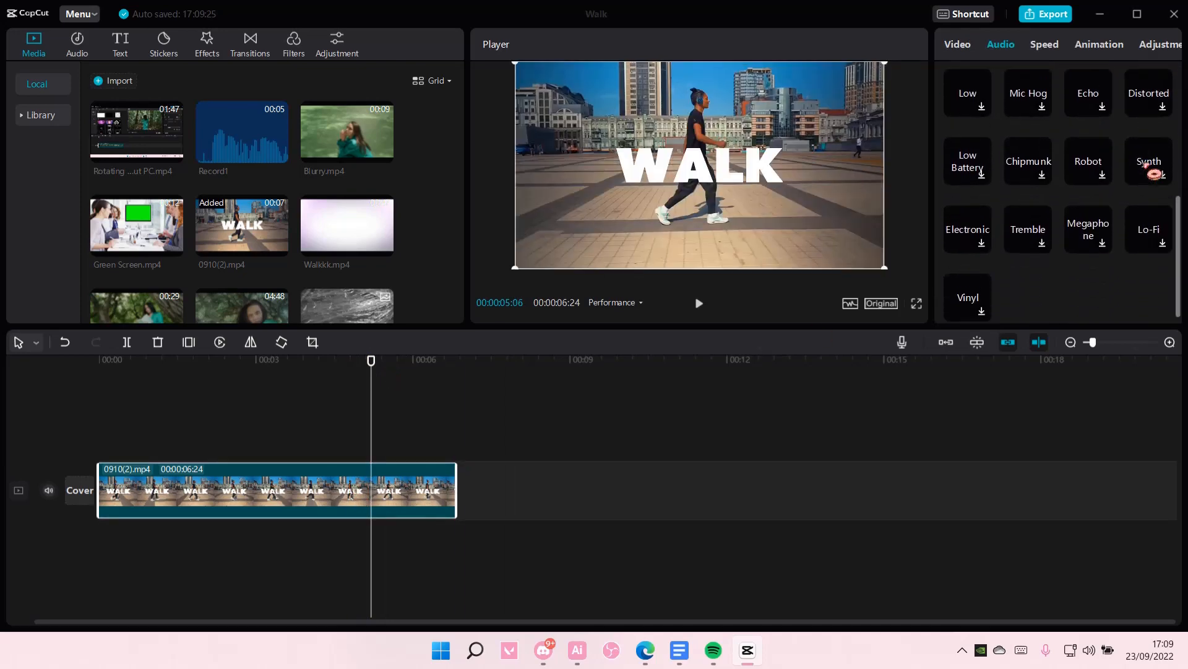